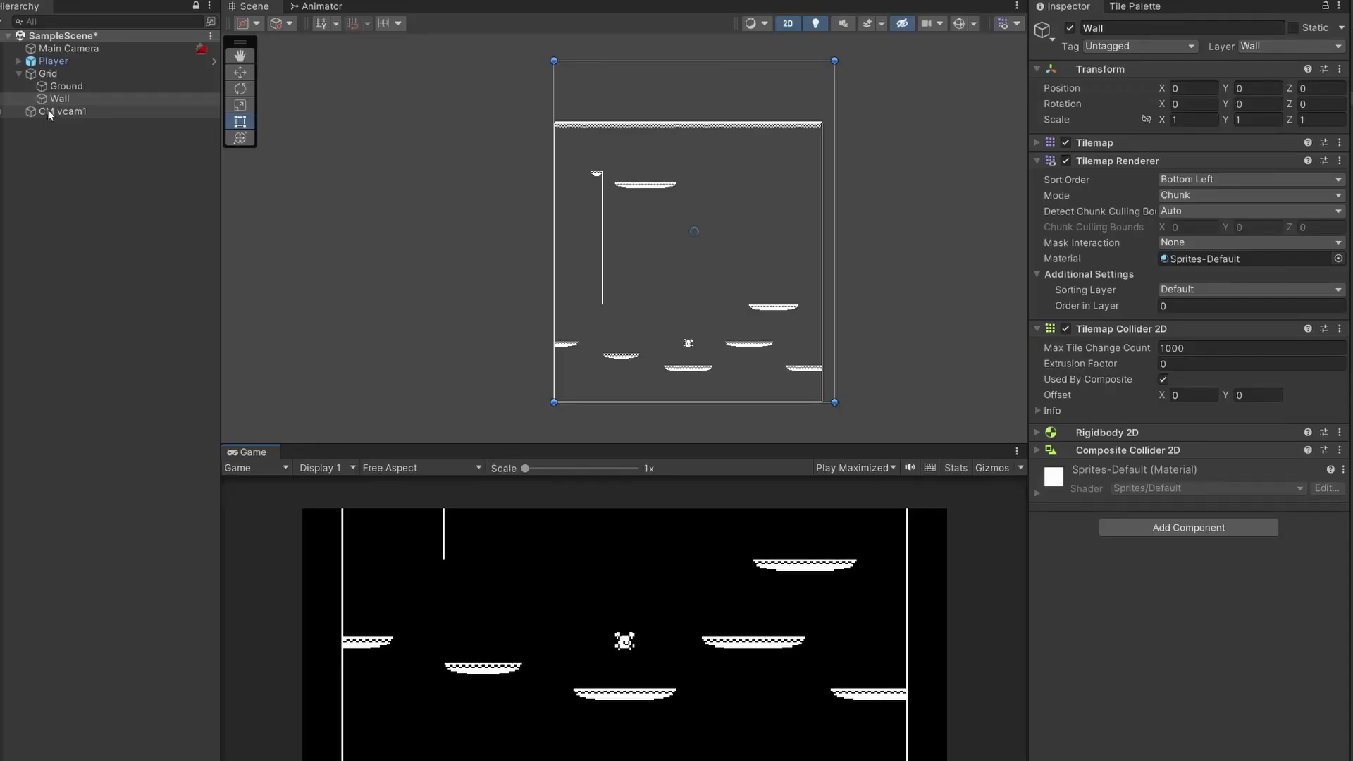
Add a CinemachineConfiner extension to the CM vcam1 virtual camera that follows the Player.
click(65, 111)
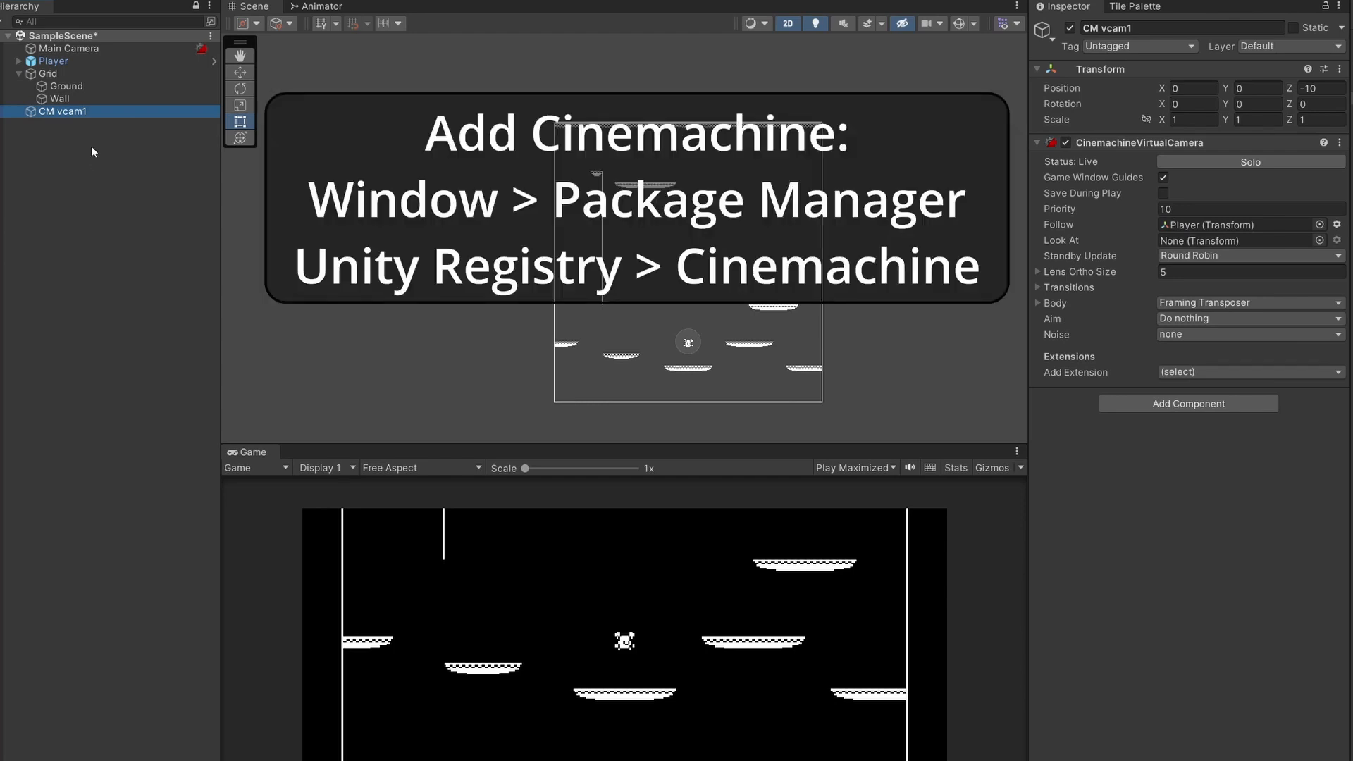
mouse_move(85, 212)
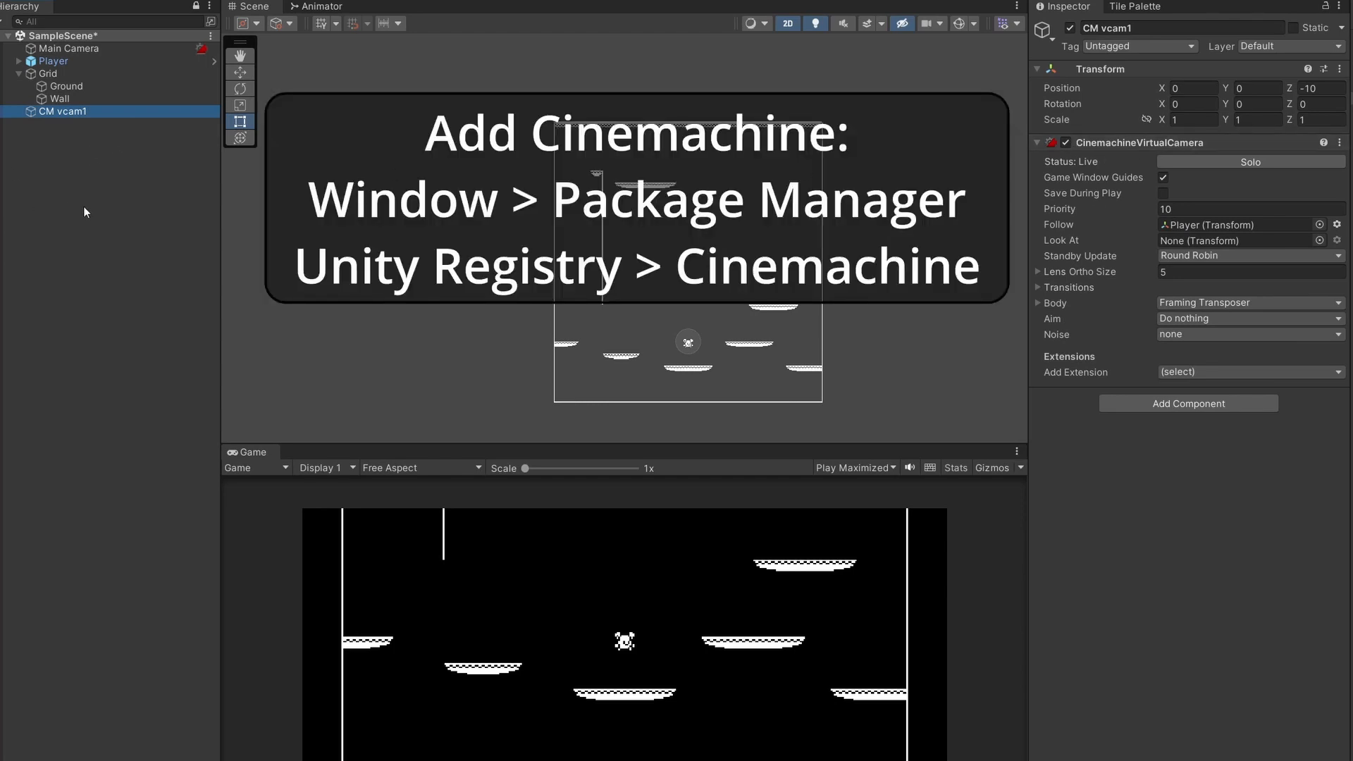
right_click(86, 211)
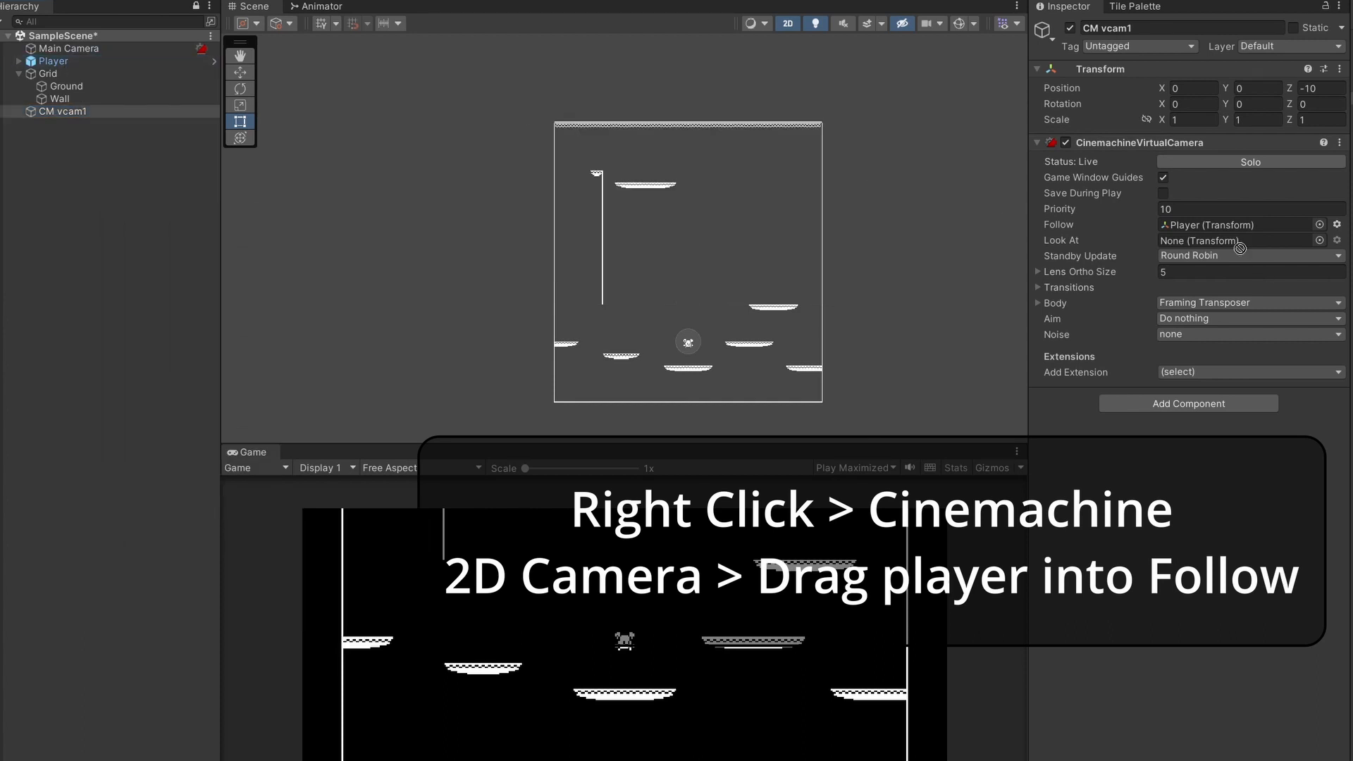
mouse_move(1072, 348)
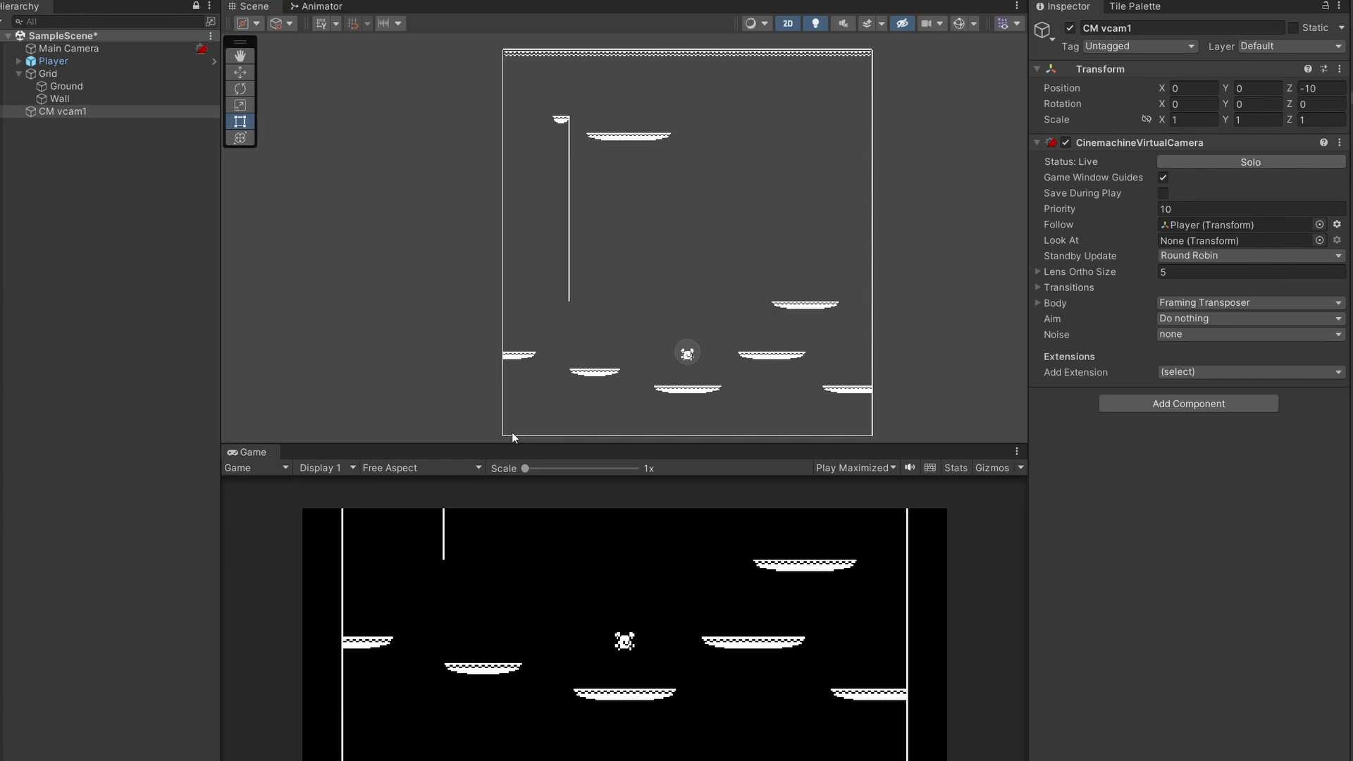
mouse_move(1064, 370)
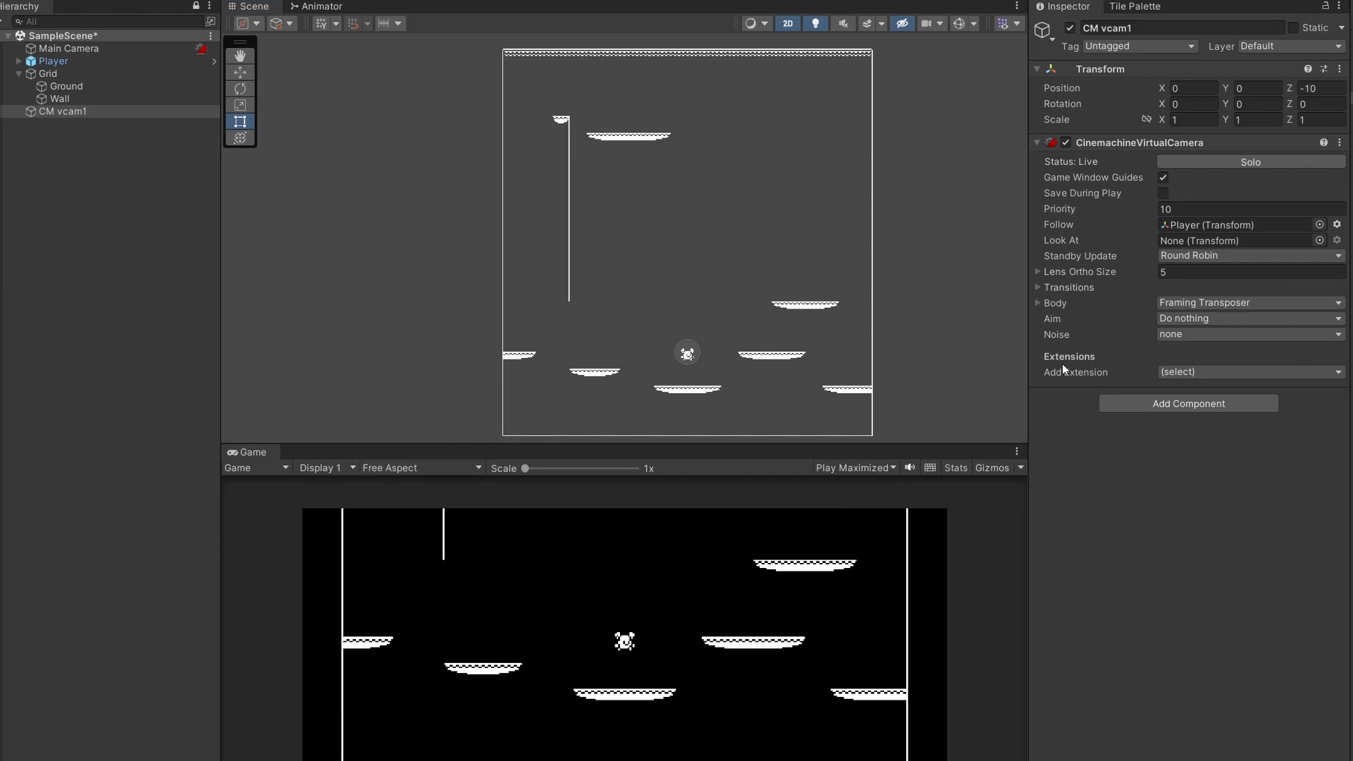
click(1249, 372)
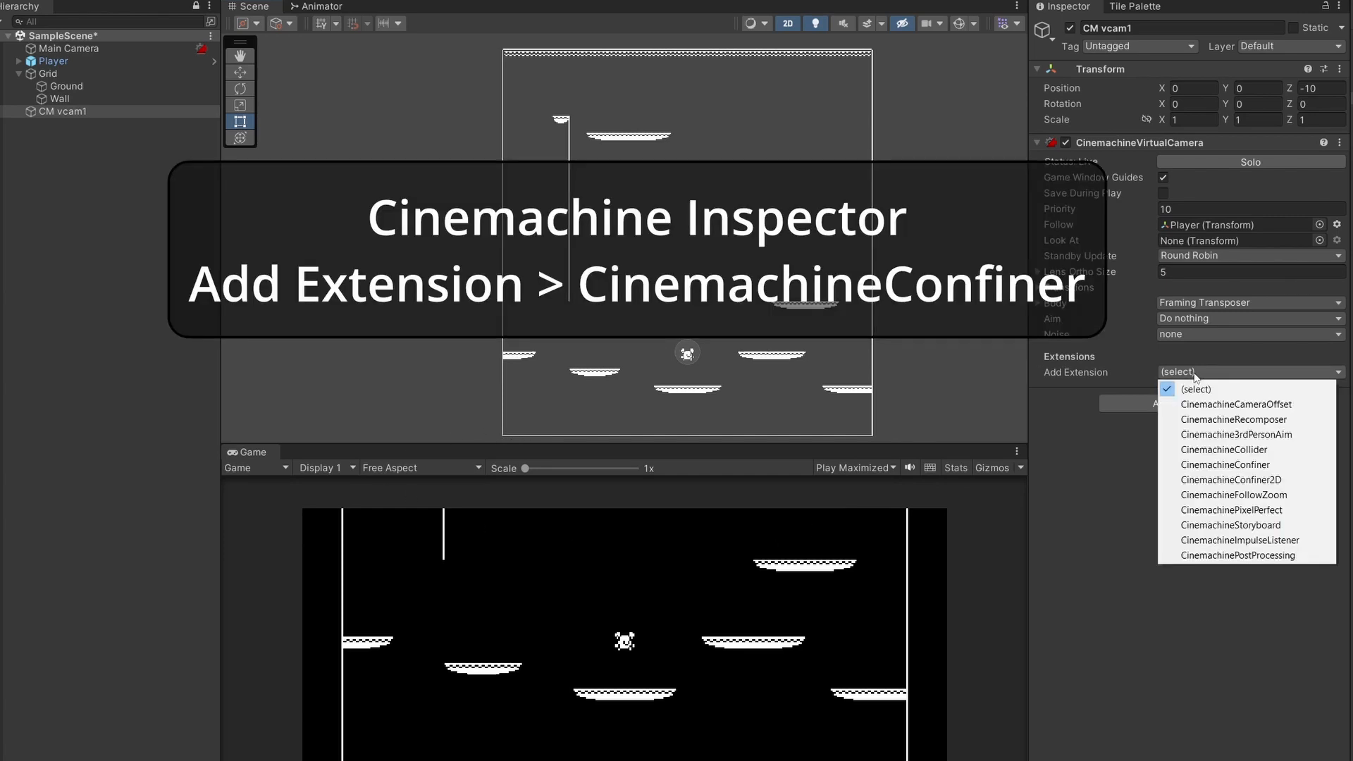
mouse_move(1240, 464)
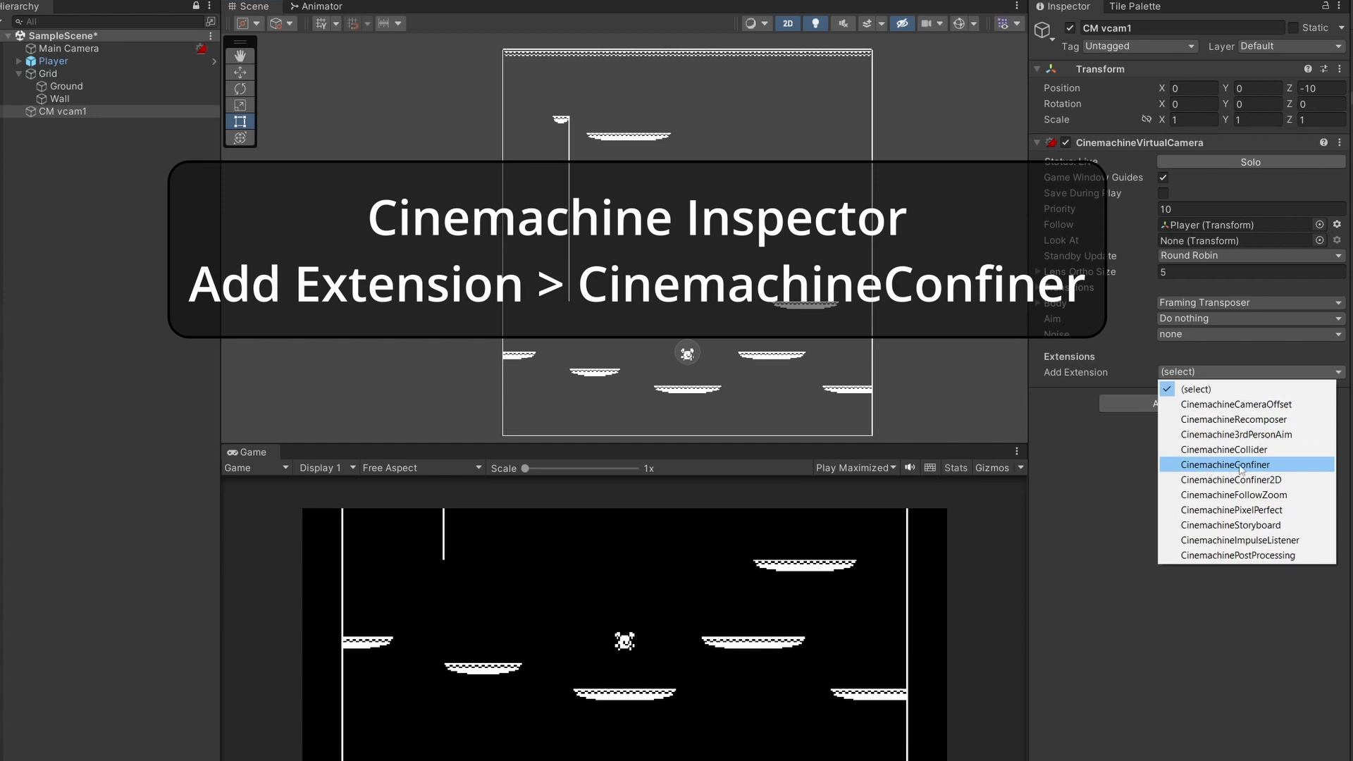
click(1229, 464)
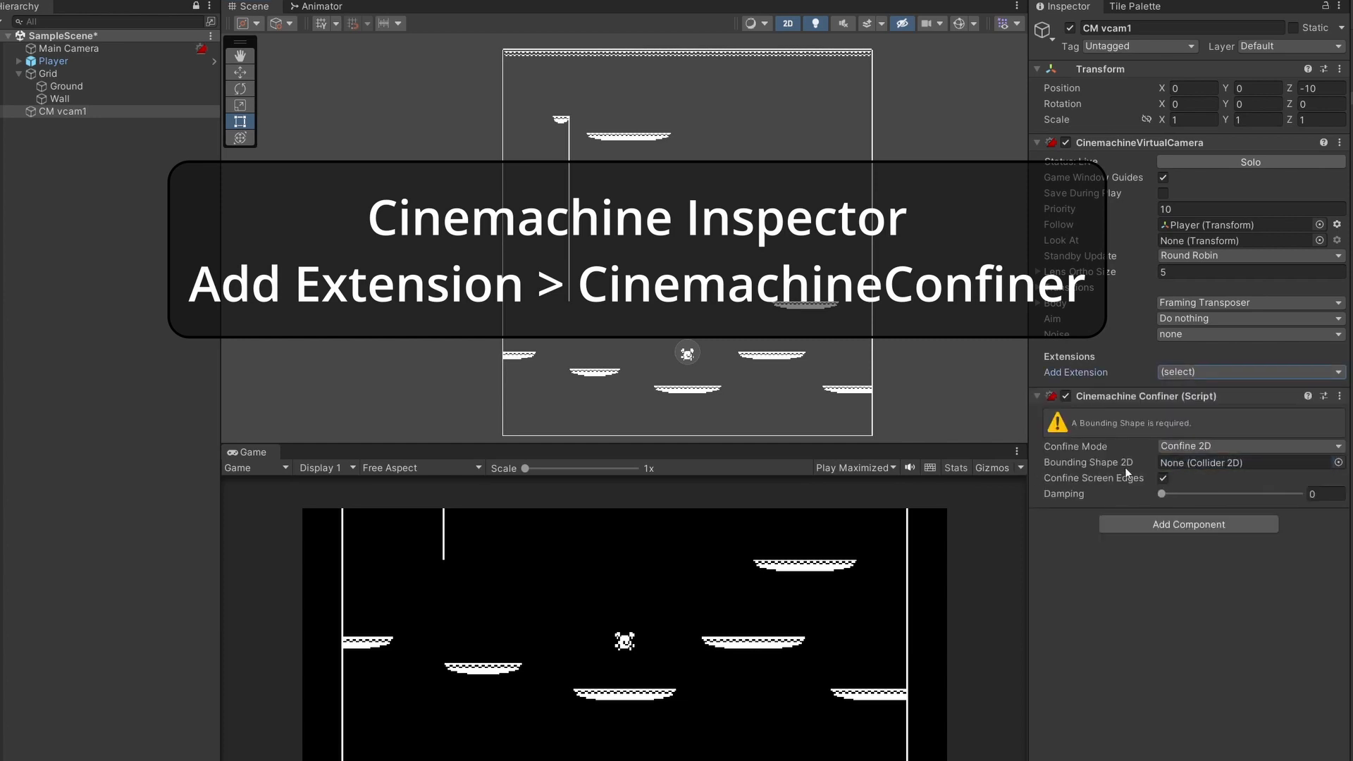
right_click(62, 111)
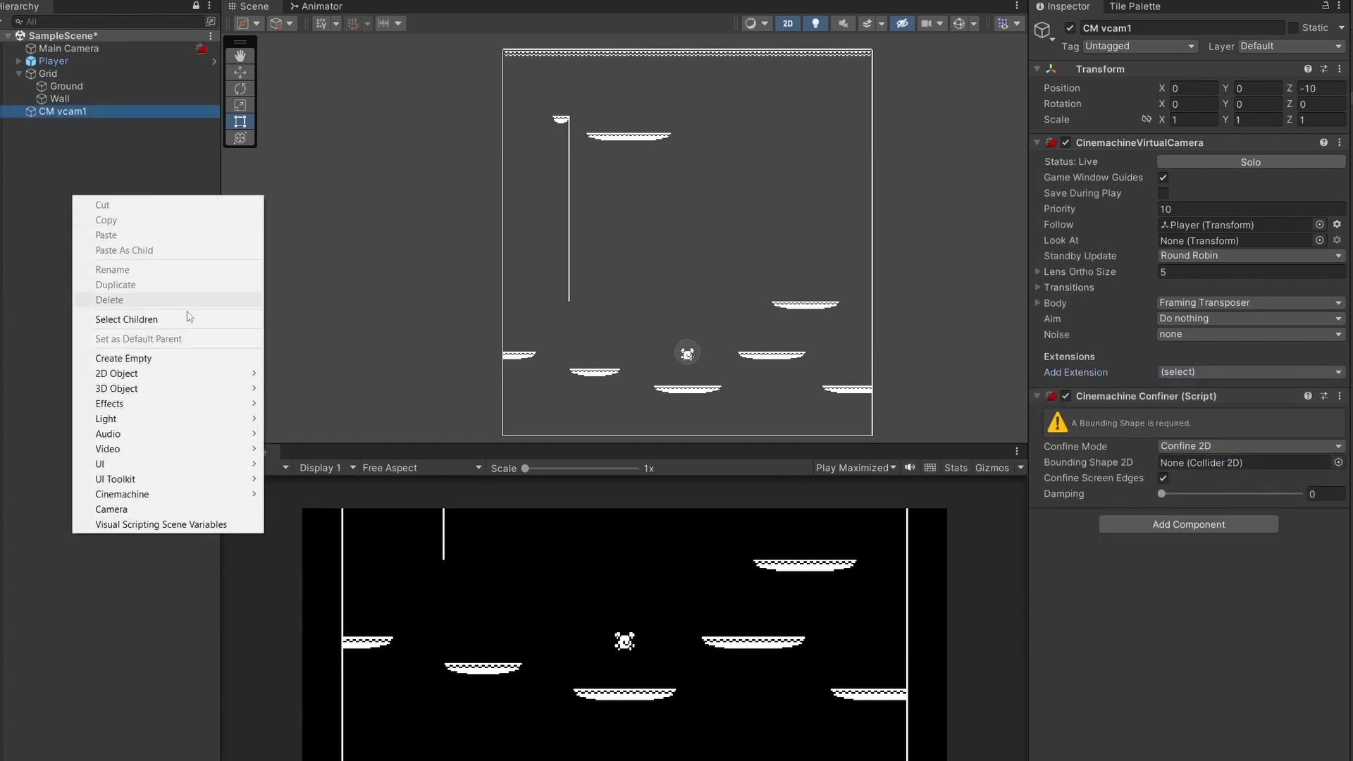
Create an empty 'Confiner' object with a Polygon Collider 2D set to Is Trigger.
click(124, 358)
text(pol)
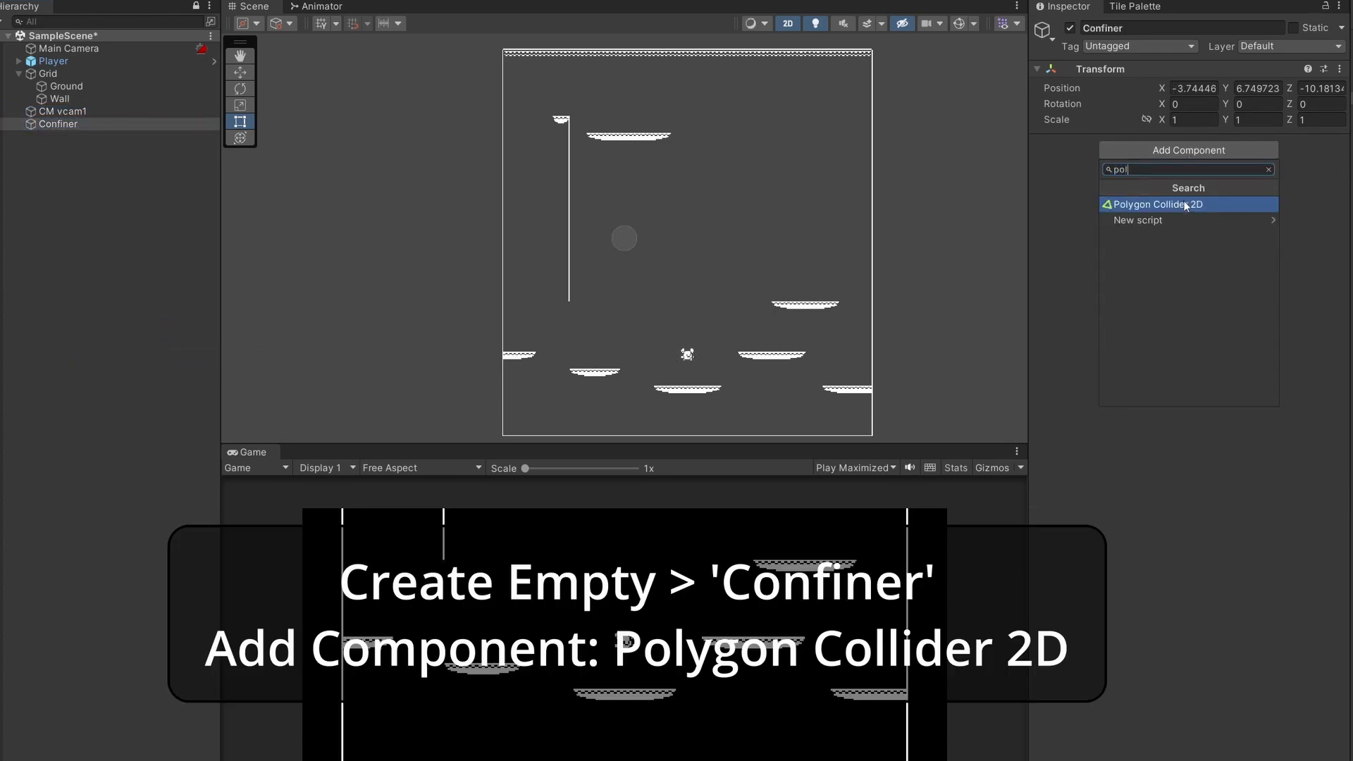
click(1156, 205)
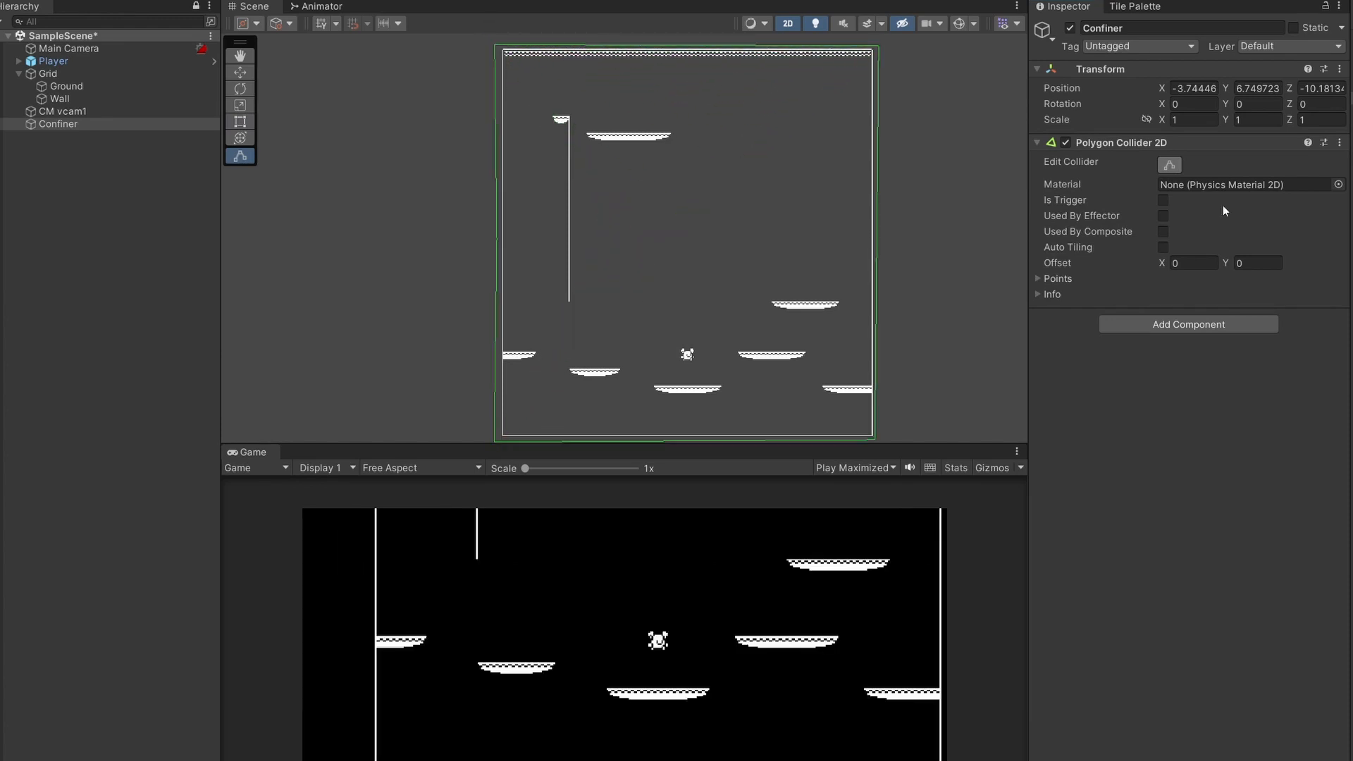
click(1162, 198)
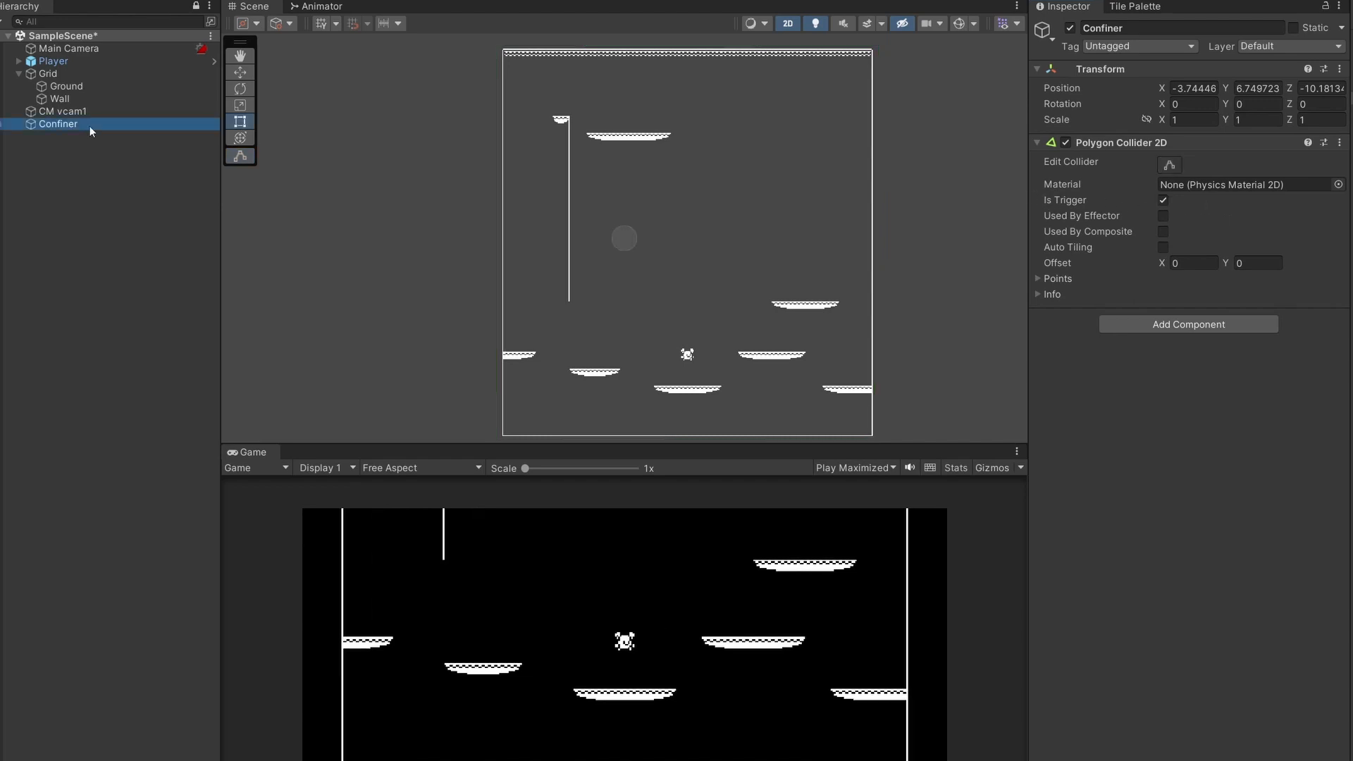
click(64, 110)
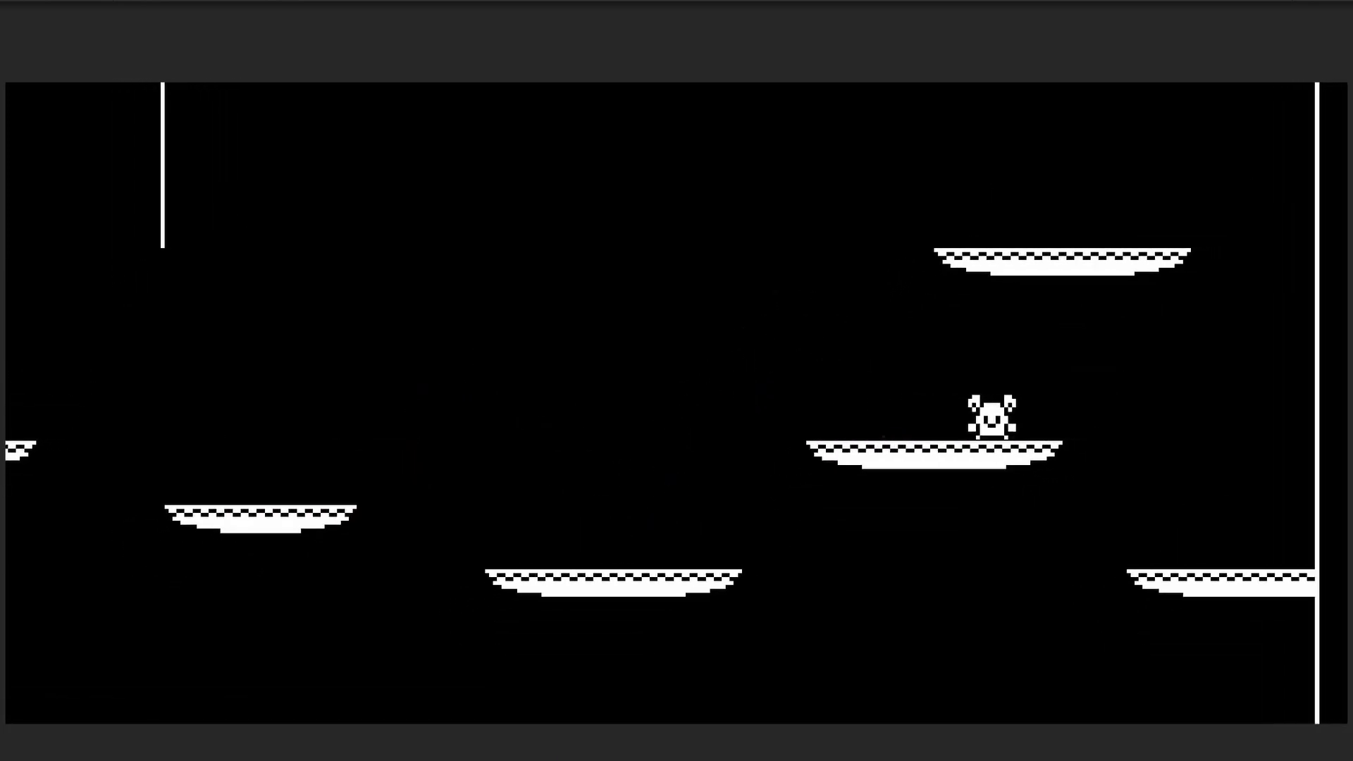
Move the player left in Play mode to check the camera follows within the level bounds.
key(left)
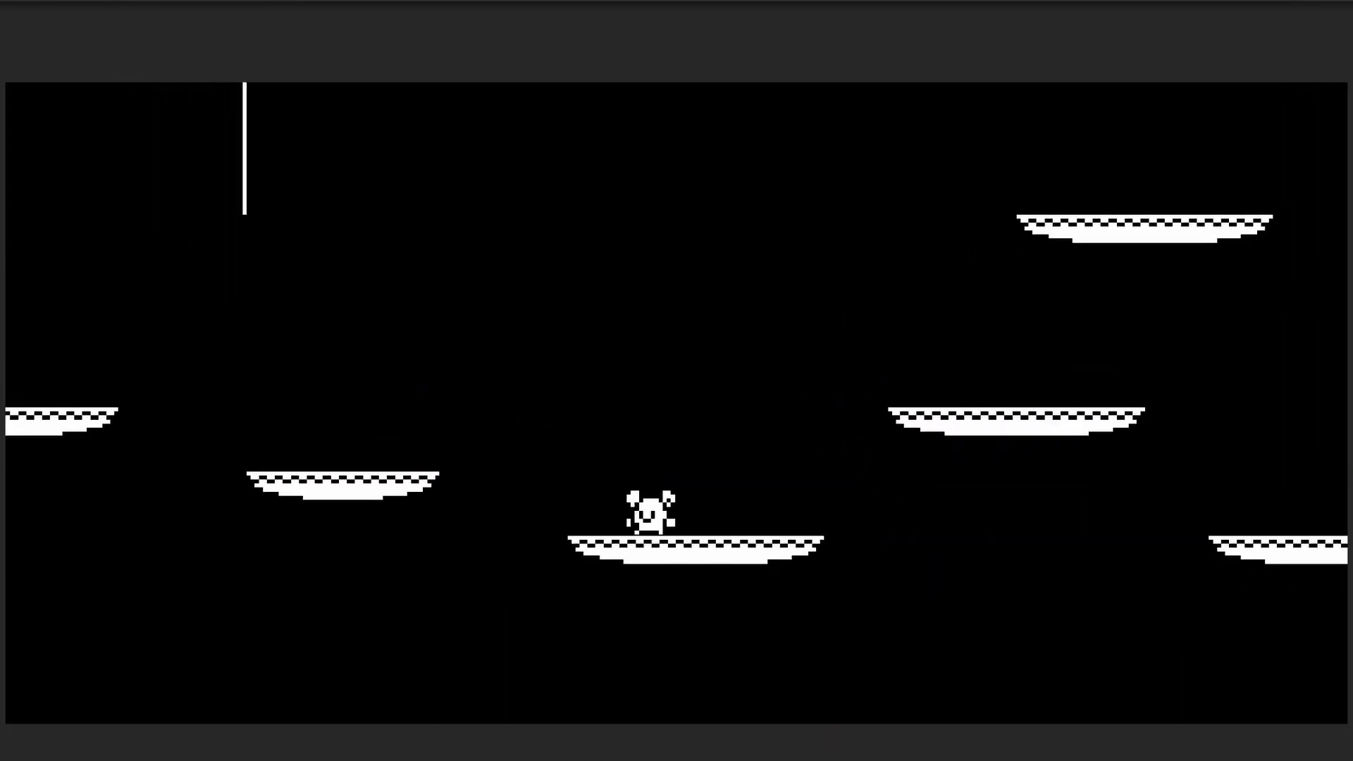